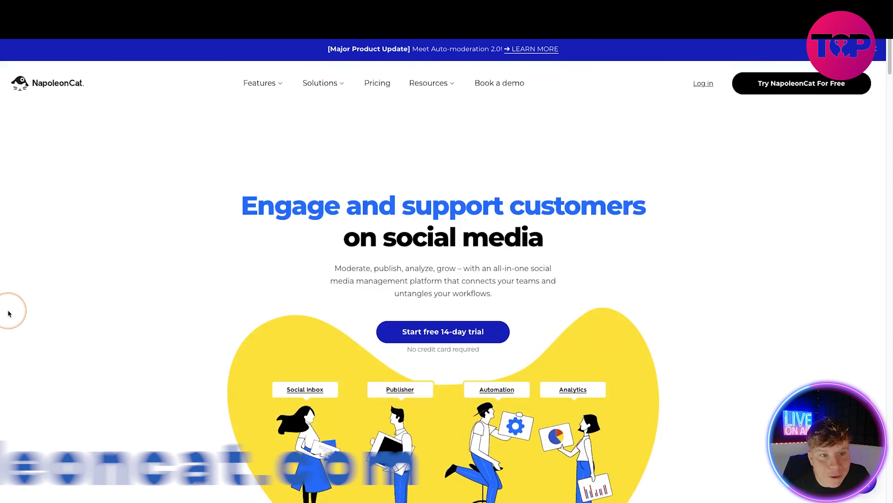
{"action": "mouse_move", "coordinate": [148, 291]}
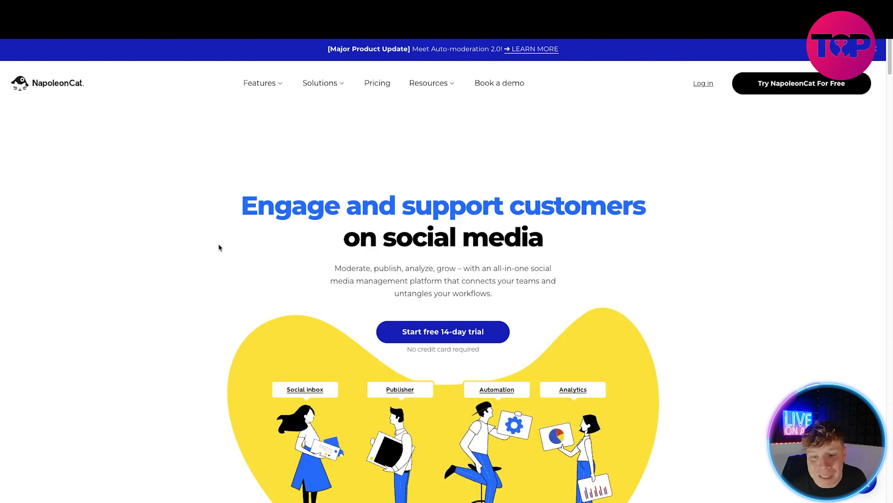
Scroll the homepage to the complete social media toolkit accordion with the Reporting entry expanded
{"action": "left_click", "coordinate": [248, 198]}
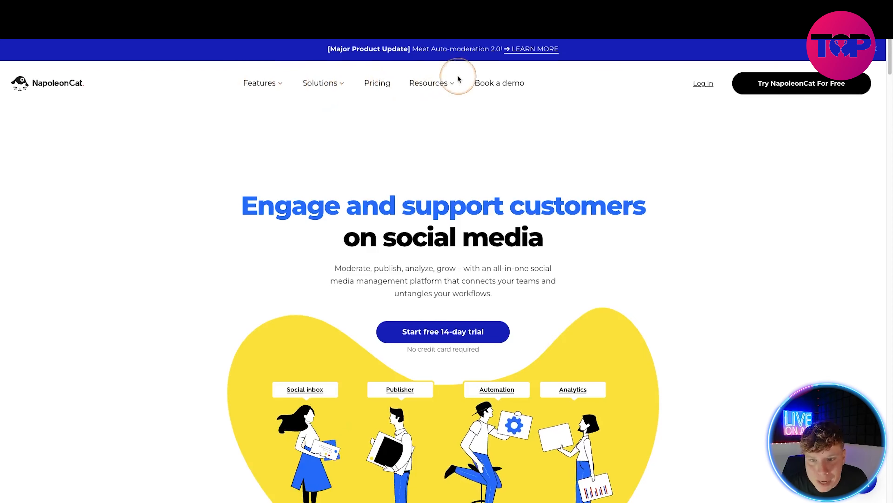
{"action": "mouse_move", "coordinate": [637, 112]}
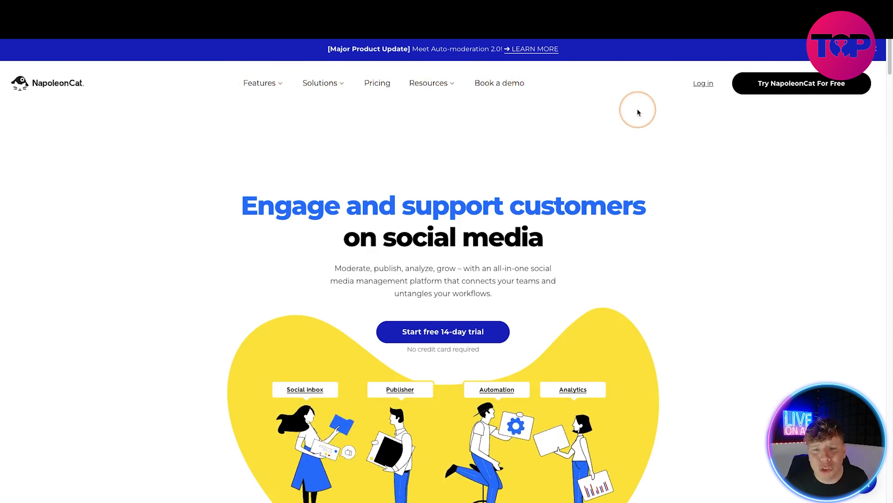
{"action": "mouse_move", "coordinate": [776, 127]}
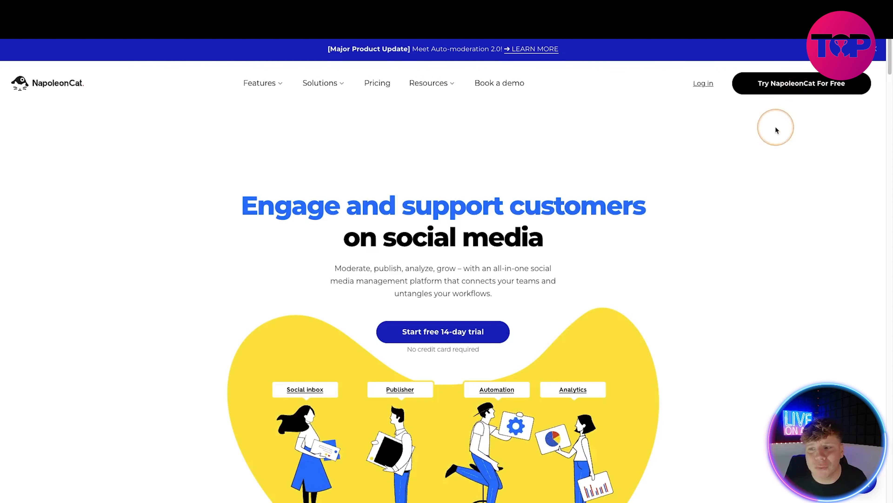
{"action": "scroll", "scroll_direction": "down", "scroll_amount": 3}
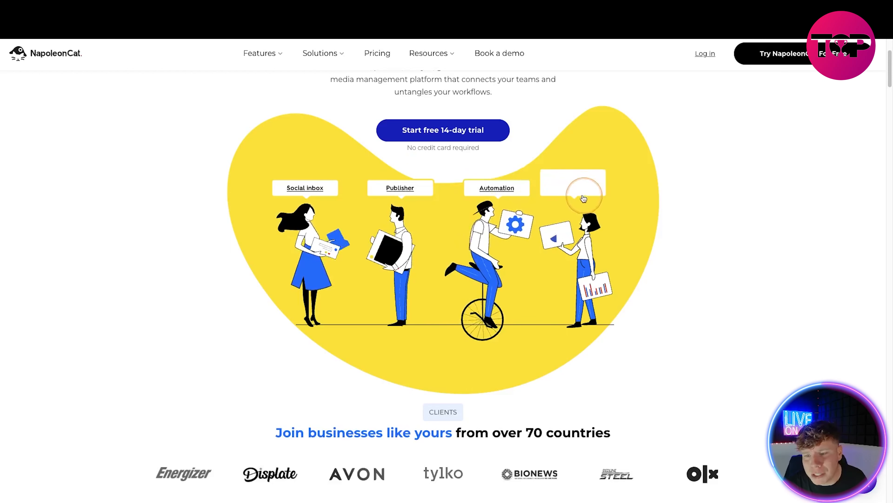
{"action": "scroll", "scroll_direction": "down", "scroll_amount": 3}
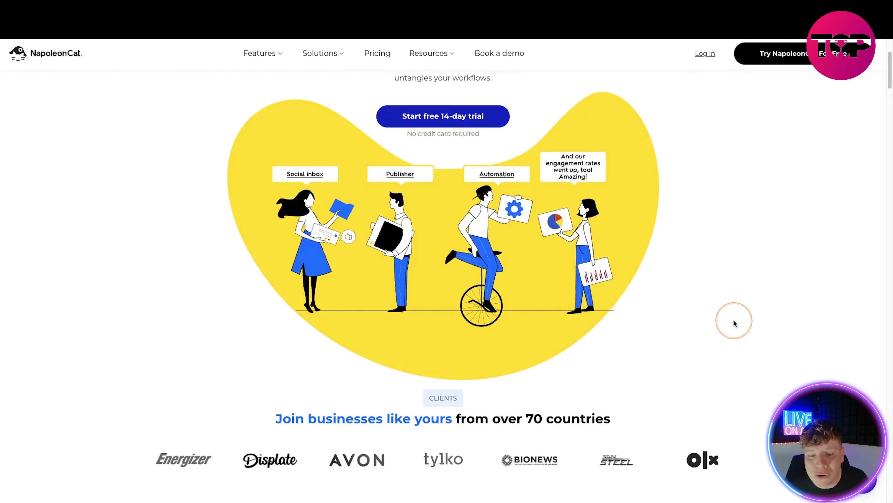
{"action": "scroll", "scroll_direction": "down", "scroll_amount": 3}
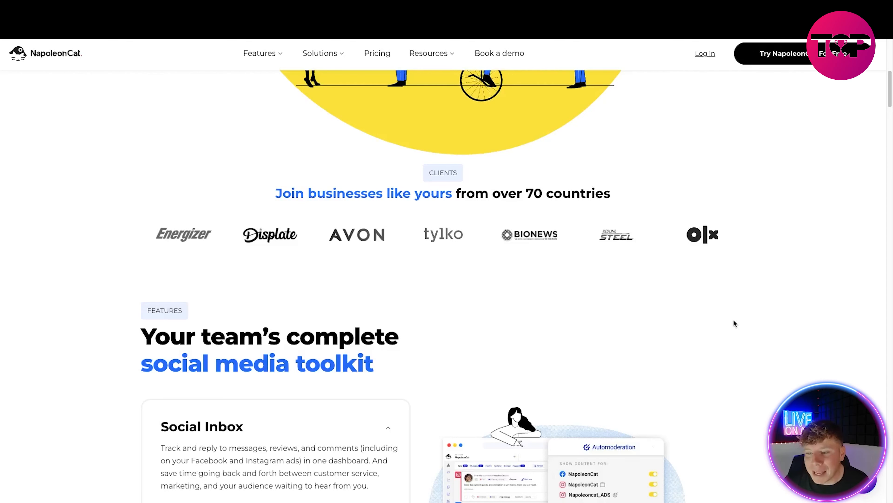
{"action": "scroll", "scroll_direction": "down", "scroll_amount": 3}
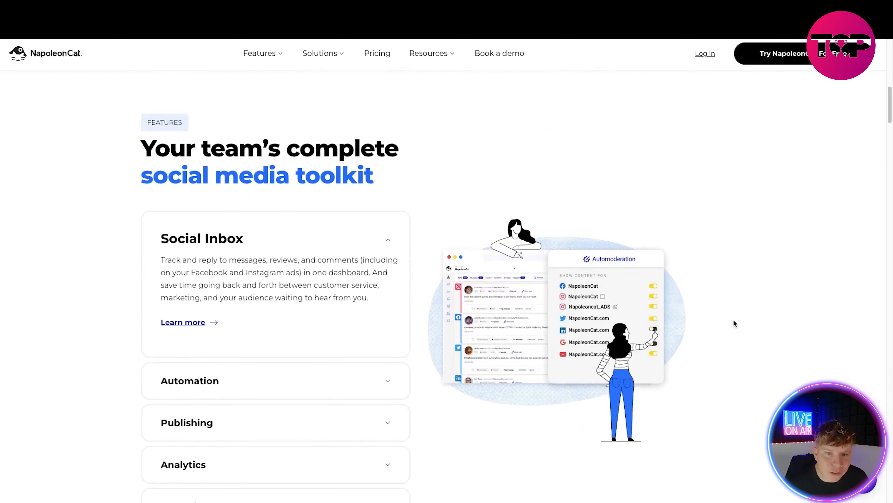
{"action": "scroll", "scroll_direction": "down", "scroll_amount": 3}
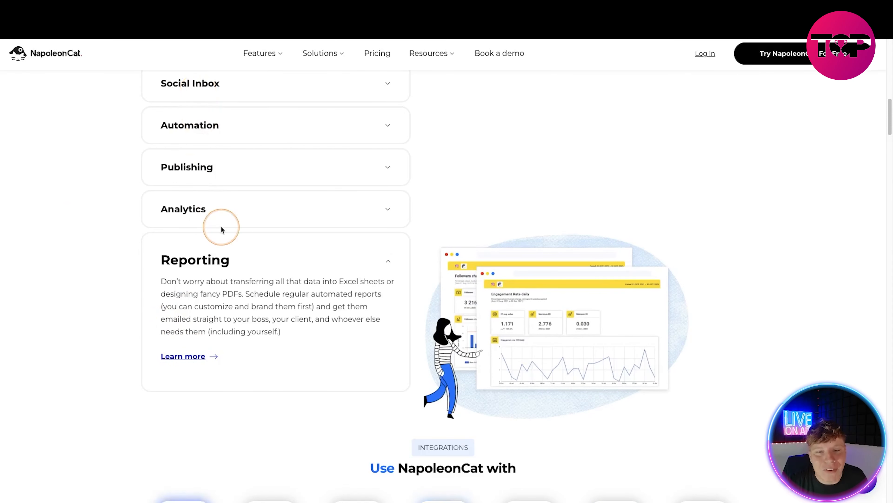
Scroll past the Integrations list and Facebook Business Partner badge to the Features close-up
{"action": "scroll", "scroll_direction": "down", "scroll_amount": 3}
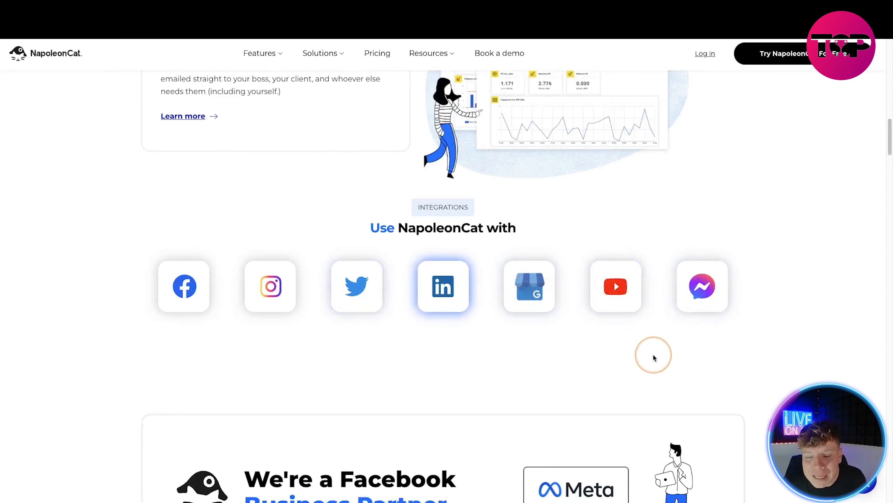
{"action": "scroll", "scroll_direction": "down", "scroll_amount": 3}
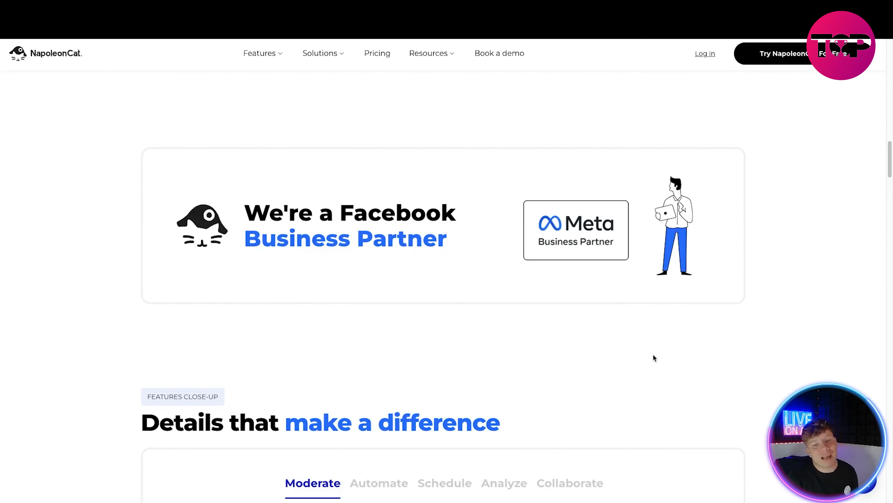
{"action": "scroll", "scroll_direction": "down", "scroll_amount": 3}
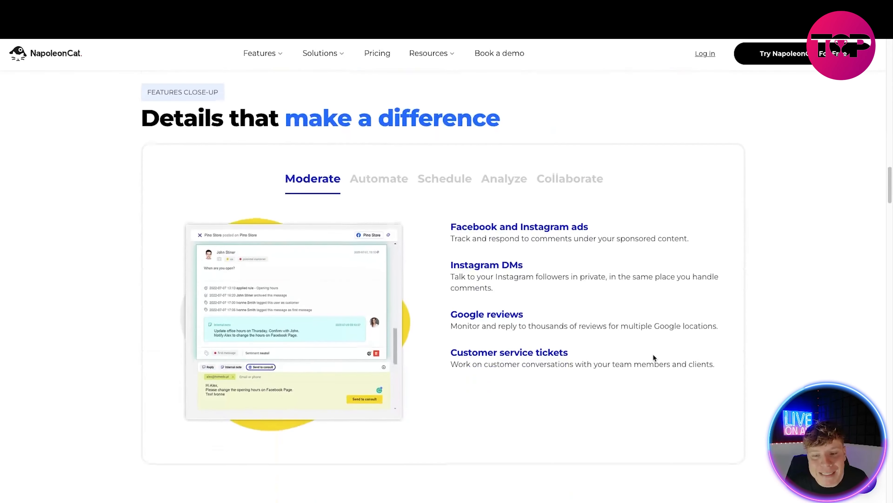
View the Moderate, Automate, Schedule and Analyze feature close-ups, then reach the Ratings section
{"action": "scroll", "scroll_direction": "down", "scroll_amount": 3}
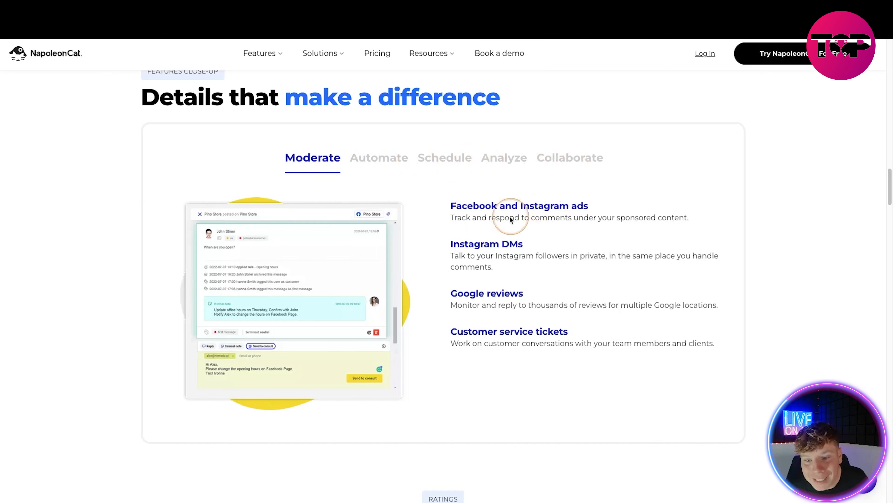
{"action": "left_click", "coordinate": [379, 157]}
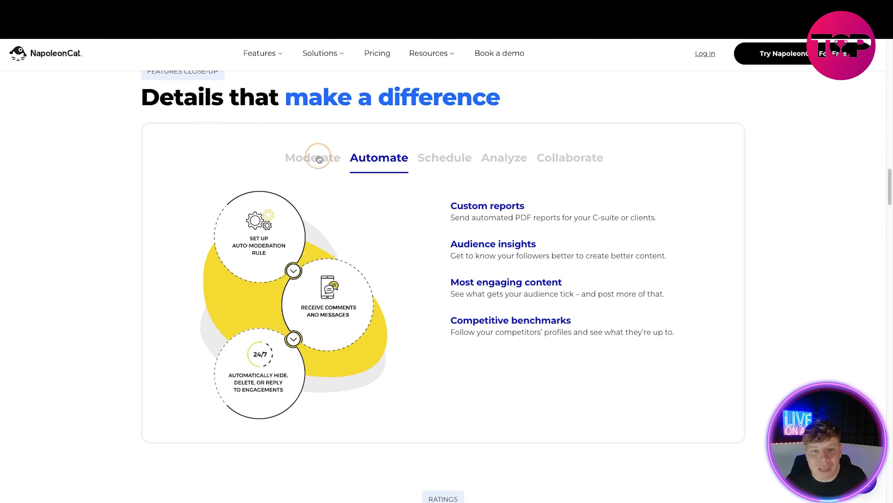
{"action": "left_click", "coordinate": [313, 158]}
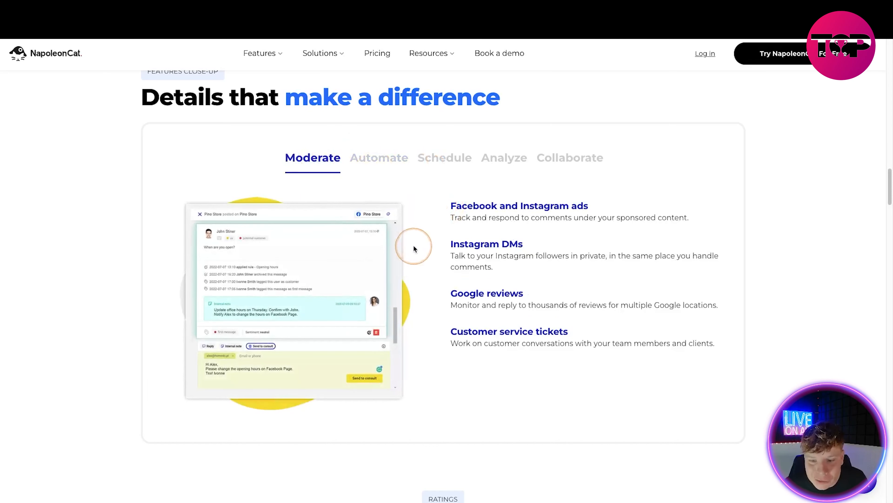
{"action": "left_click", "coordinate": [378, 158]}
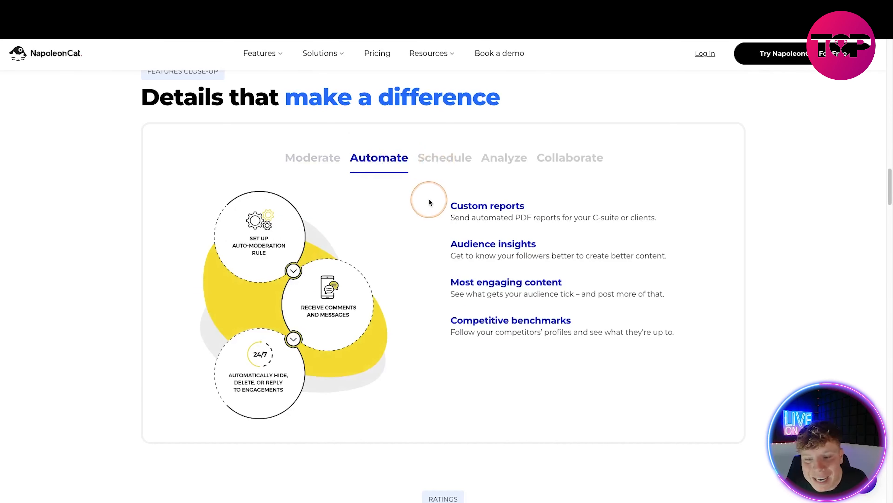
{"action": "left_click", "coordinate": [445, 158]}
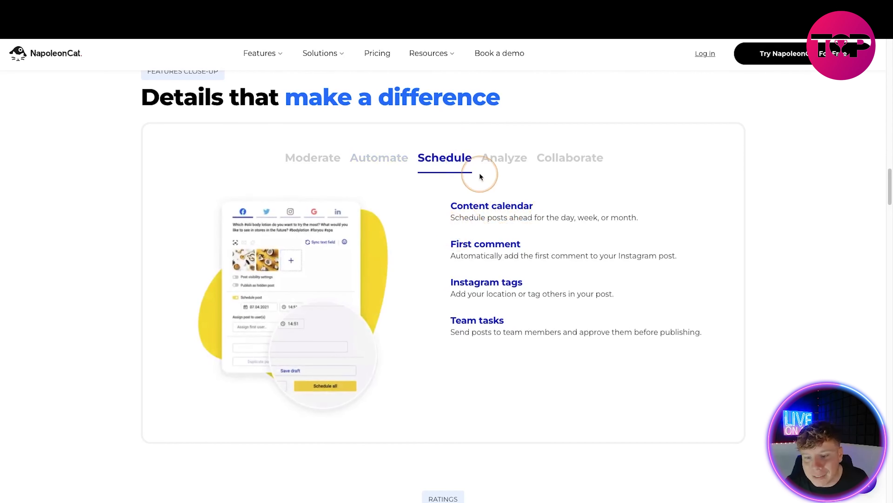
{"action": "left_click", "coordinate": [504, 158]}
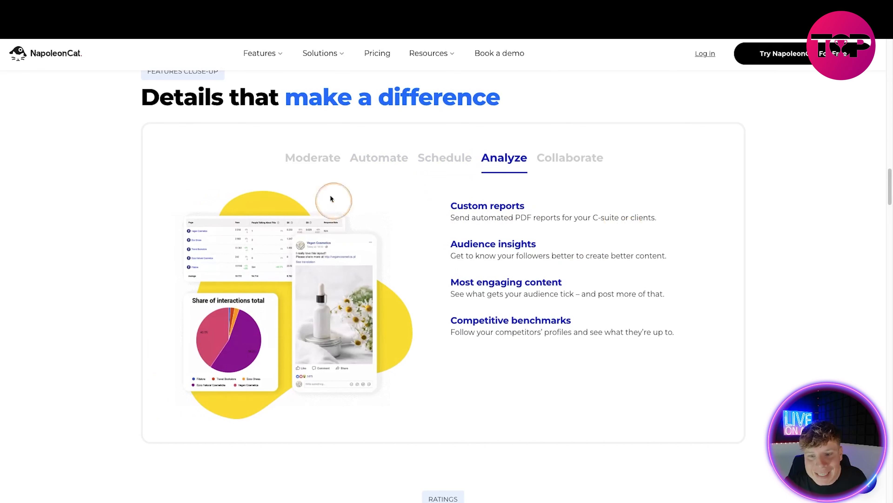
{"action": "left_click", "coordinate": [569, 158]}
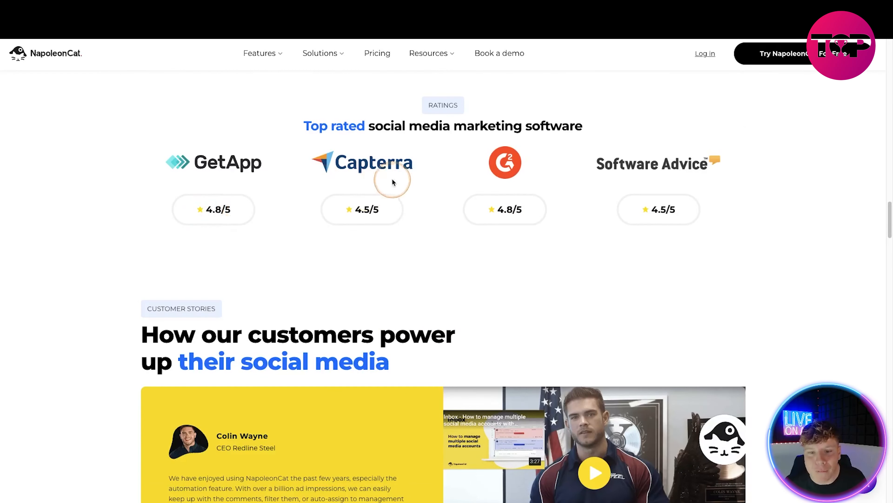
{"action": "mouse_move", "coordinate": [625, 211]}
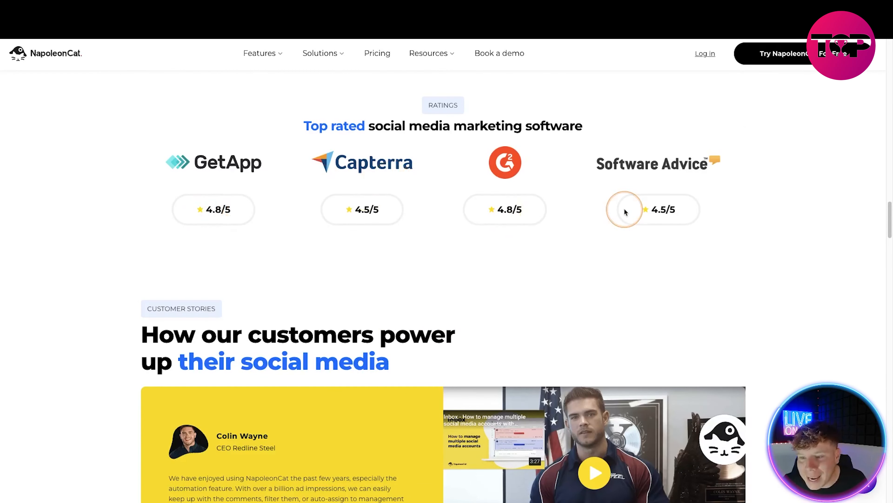
Scroll through Customer stories and the time-savings calculator to the 'Here's how to get started' video
{"action": "scroll", "scroll_direction": "down", "scroll_amount": 3}
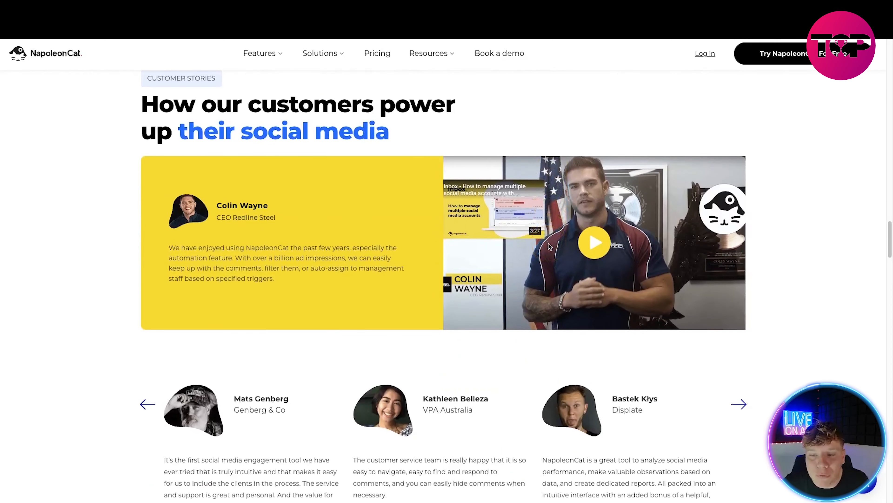
{"action": "scroll", "scroll_direction": "down", "scroll_amount": 3}
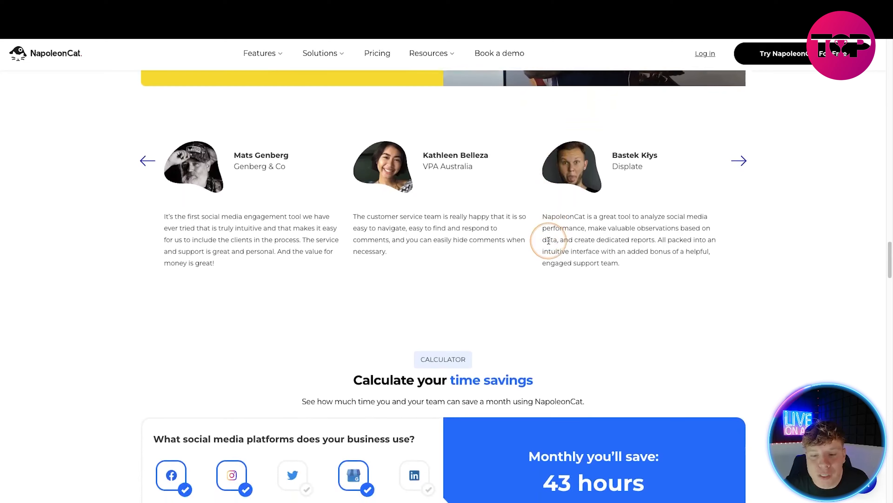
{"action": "scroll", "scroll_direction": "down", "scroll_amount": 3}
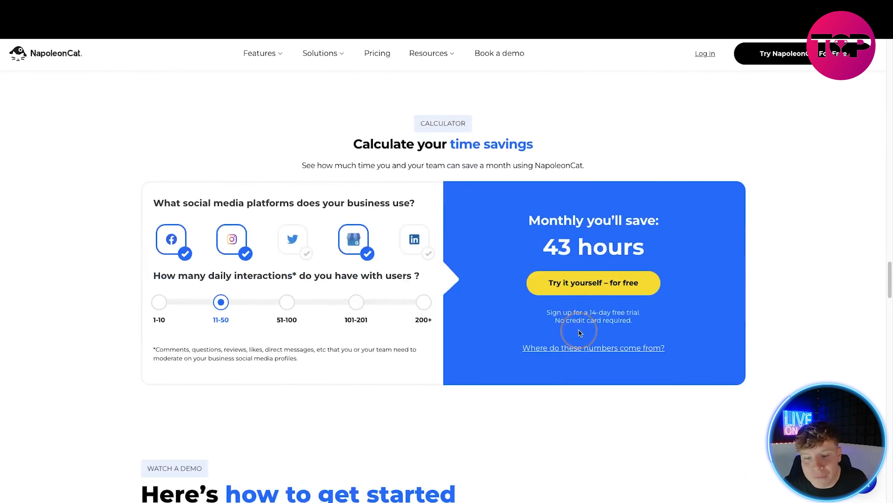
{"action": "scroll", "scroll_direction": "down", "scroll_amount": 3}
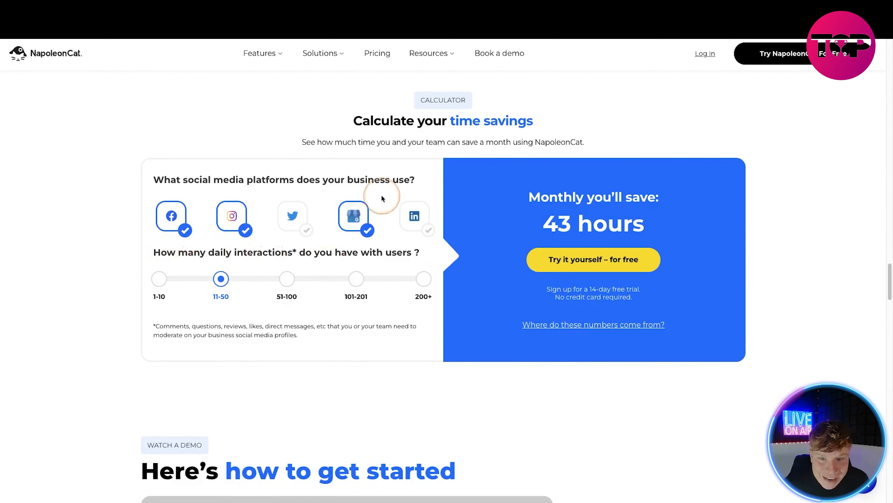
{"action": "scroll", "scroll_direction": "down", "scroll_amount": 3}
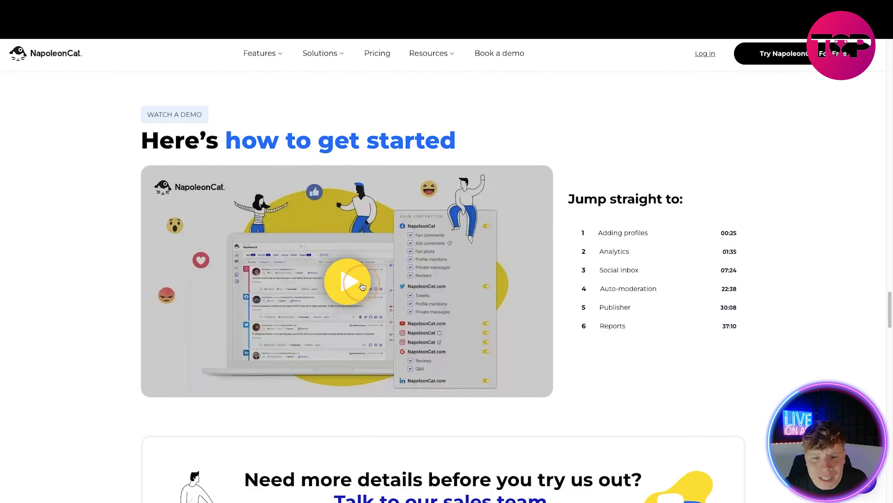
Play the Beginner's Guide demo video and continue down toward the free-trial signup
{"action": "left_click", "coordinate": [346, 283]}
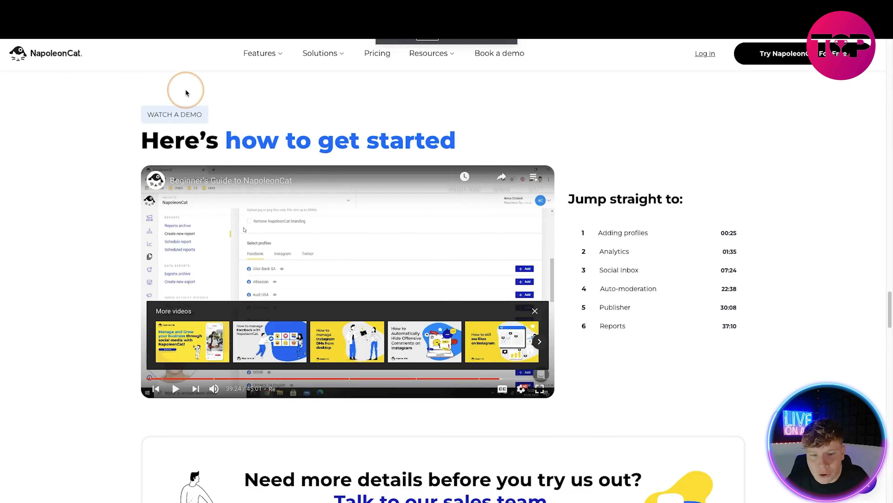
{"action": "scroll", "scroll_direction": "down", "scroll_amount": 3}
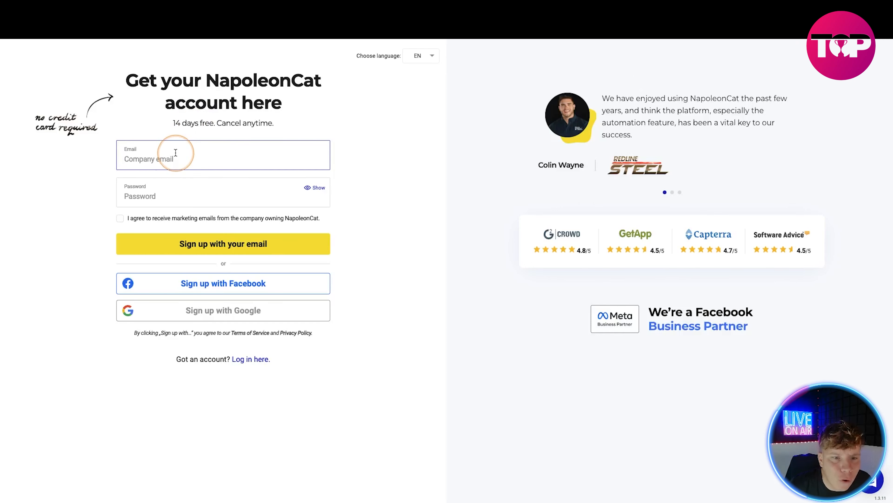
Submit signup, then answer the questionnaire as a Retailer, 'im an internet provider', Just me, and continue
{"action": "left_click", "coordinate": [223, 243]}
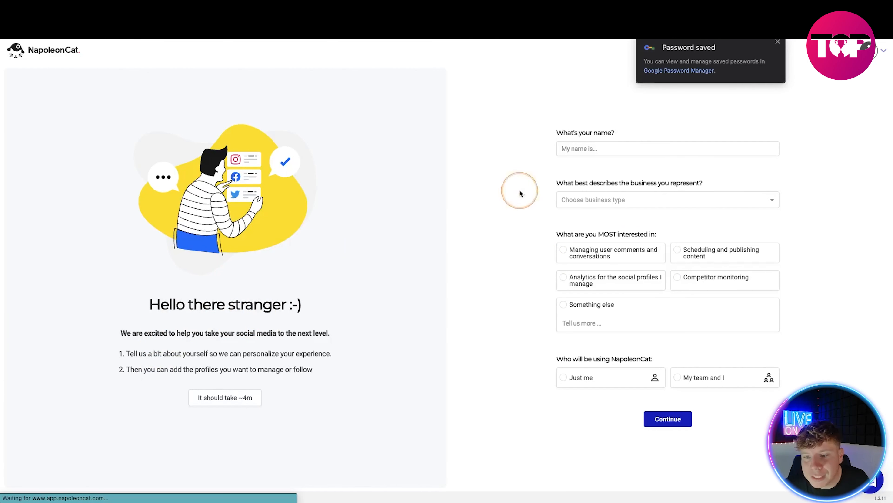
{"action": "left_click", "coordinate": [667, 148]}
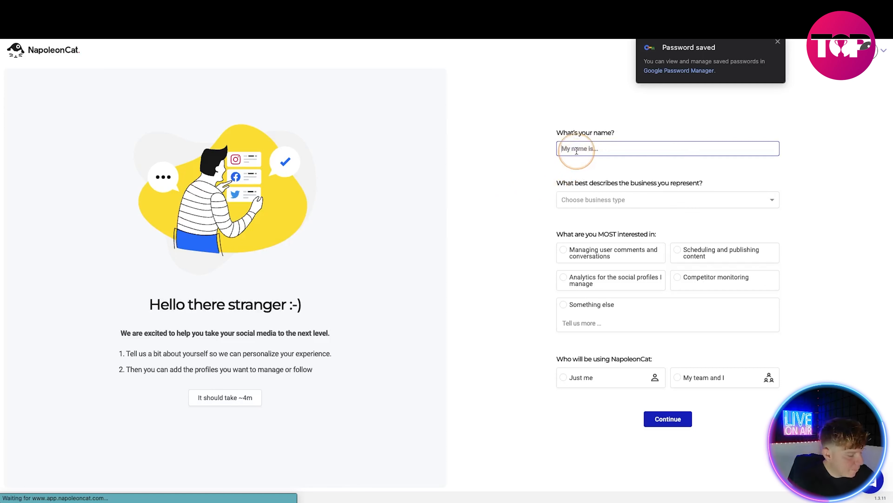
{"action": "left_click", "coordinate": [667, 200]}
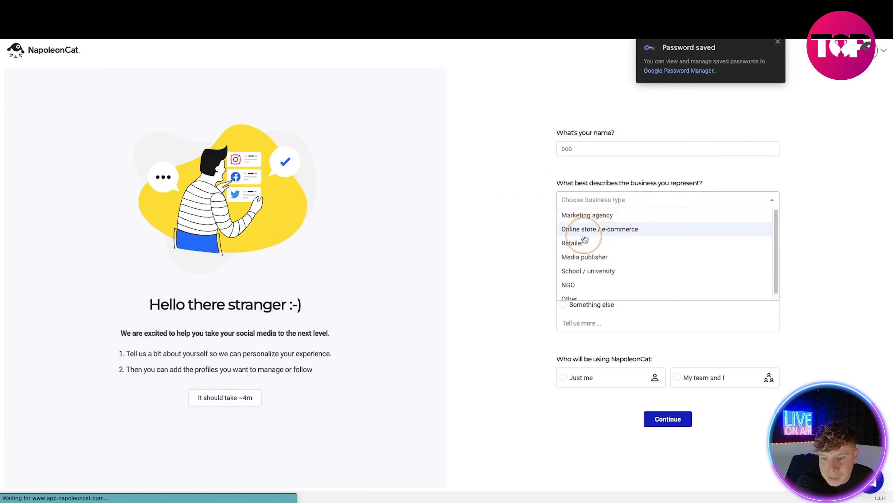
{"action": "left_click", "coordinate": [573, 243]}
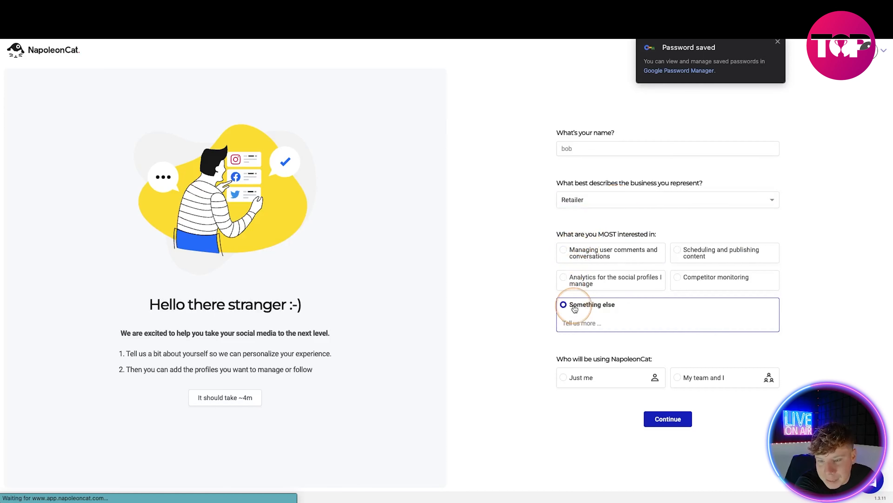
{"action": "type", "text": "im an internet provider"}
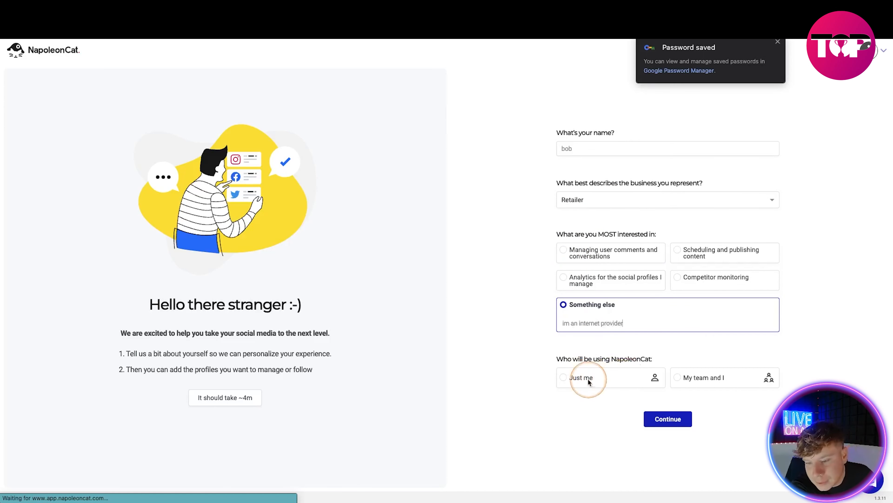
{"action": "left_click", "coordinate": [581, 378]}
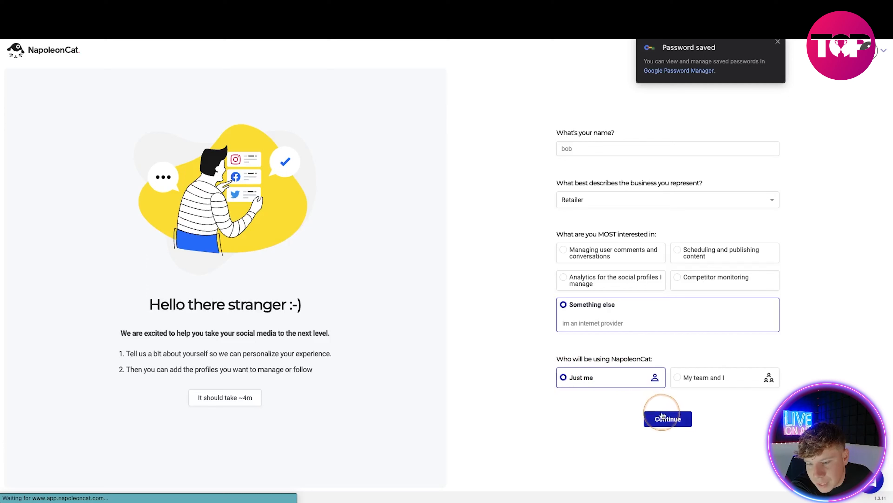
{"action": "left_click", "coordinate": [668, 418]}
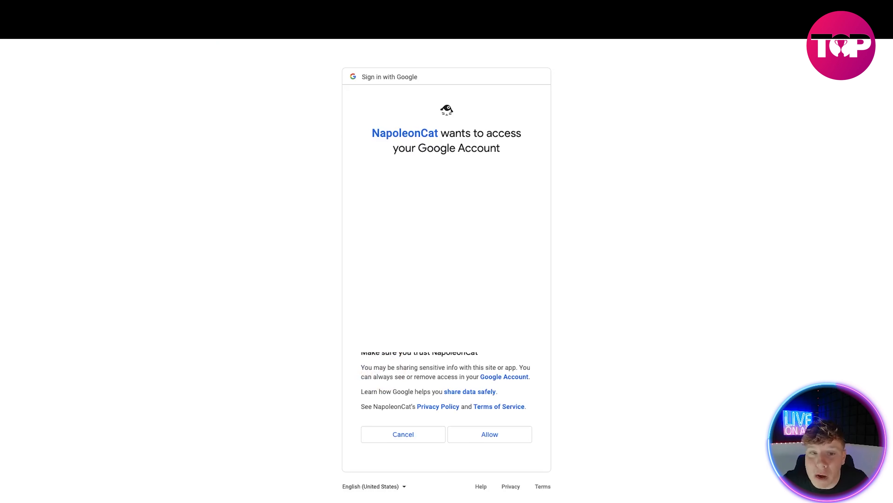
Allow NapoleonCat access to the Google account on the consent screen
{"action": "left_click", "coordinate": [489, 434]}
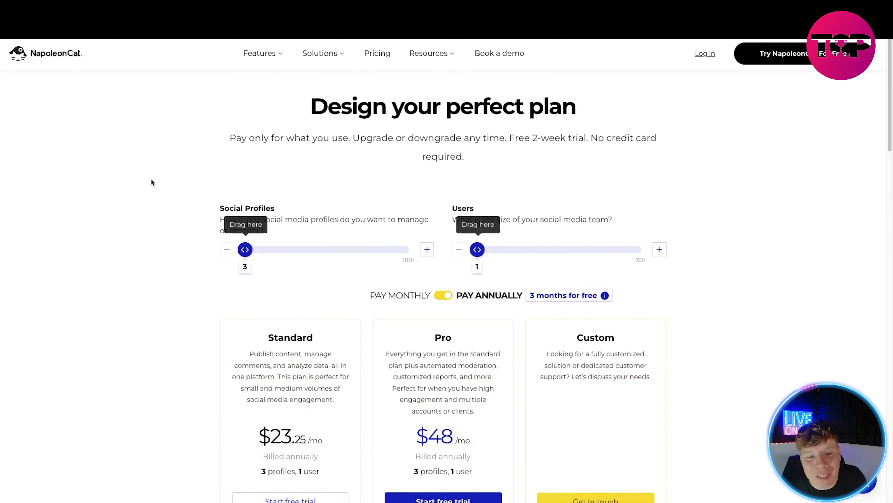
{"action": "scroll", "scroll_direction": "down", "scroll_amount": 3}
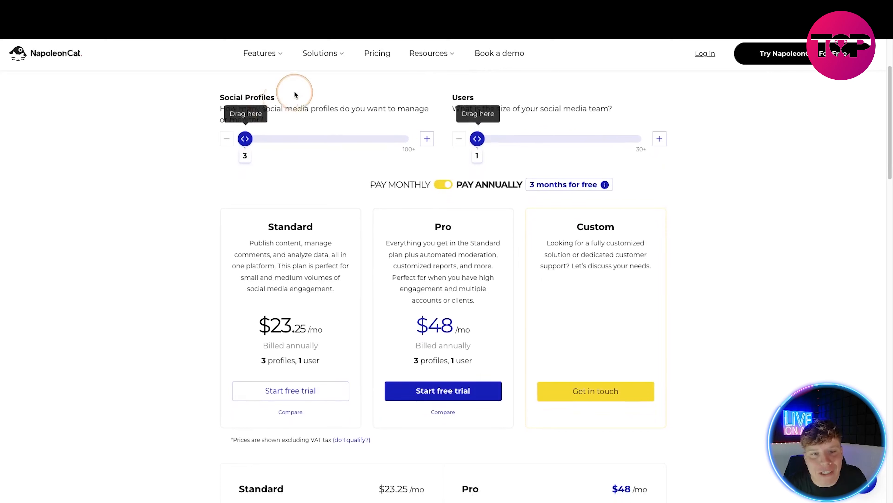
{"action": "mouse_move", "coordinate": [244, 138]}
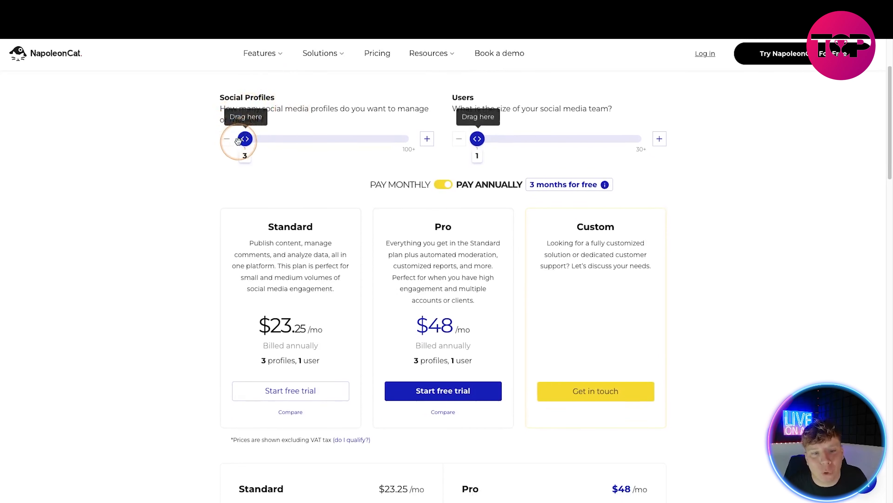
{"action": "left_click_drag", "start_coordinate": [242, 138], "coordinate": [299, 138]}
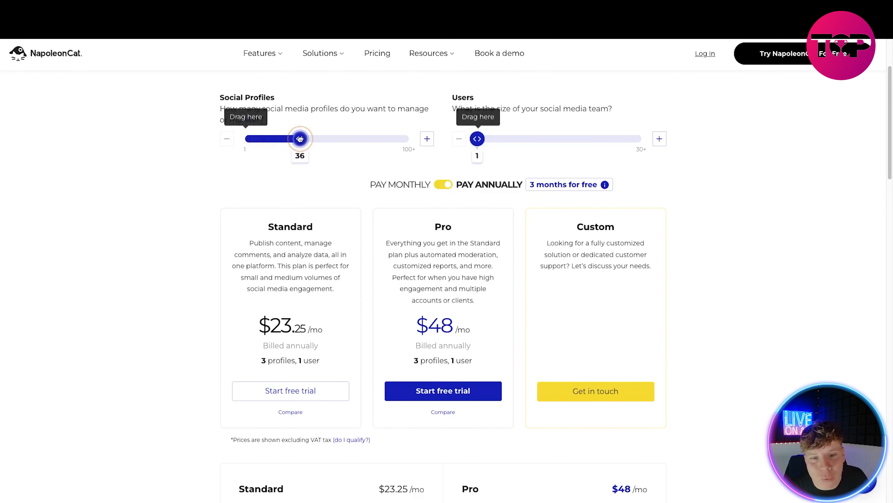
{"action": "left_click_drag", "start_coordinate": [300, 139], "coordinate": [302, 139]}
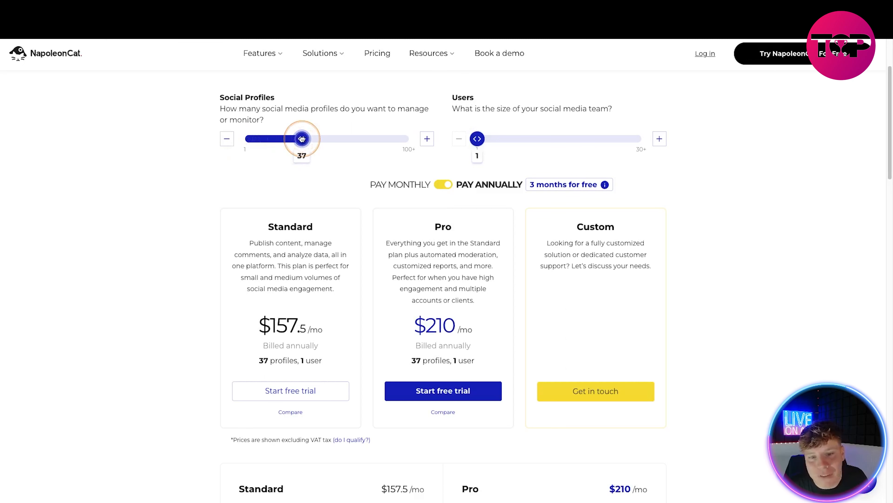
{"action": "left_click_drag", "start_coordinate": [301, 138], "coordinate": [244, 138]}
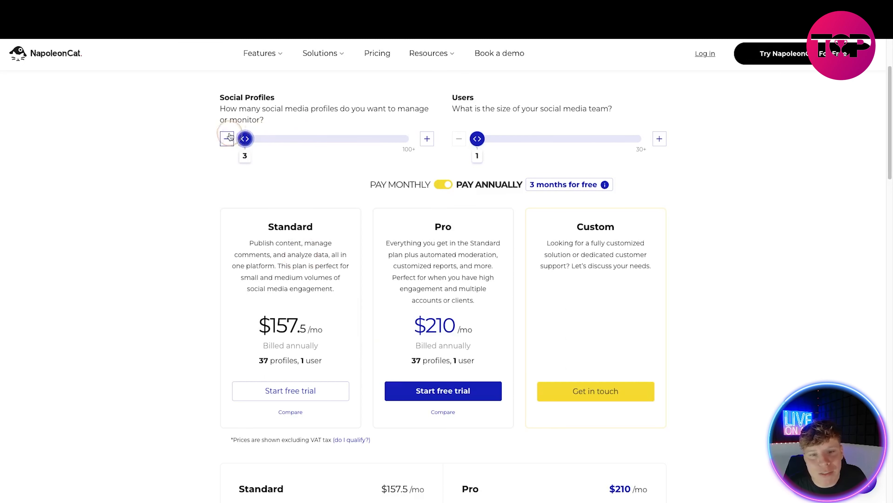
{"action": "left_click", "coordinate": [227, 138]}
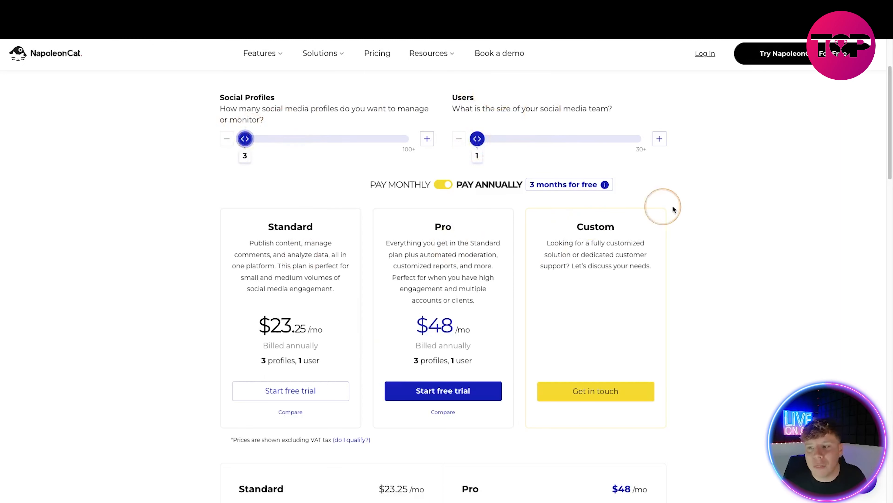
{"action": "scroll", "scroll_direction": "down", "scroll_amount": 3}
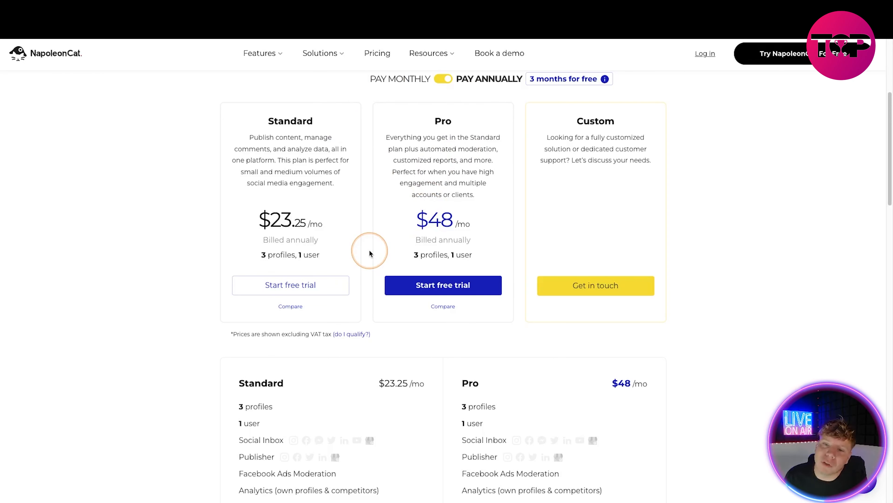
{"action": "mouse_move", "coordinate": [370, 251]}
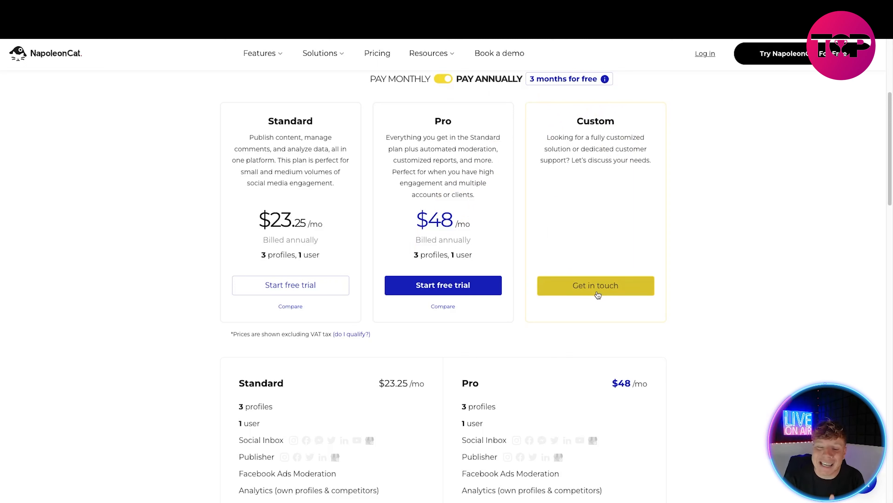
{"action": "scroll", "scroll_direction": "down", "scroll_amount": 3}
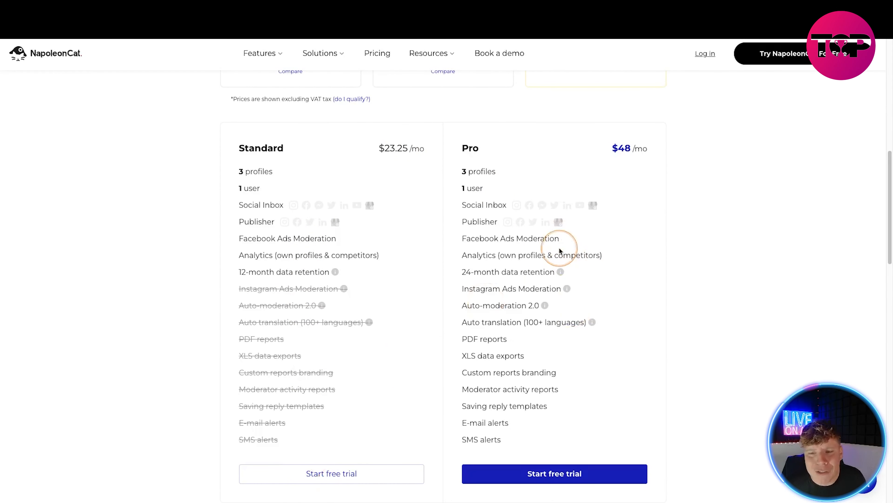
{"action": "scroll", "scroll_direction": "up", "scroll_amount": 3}
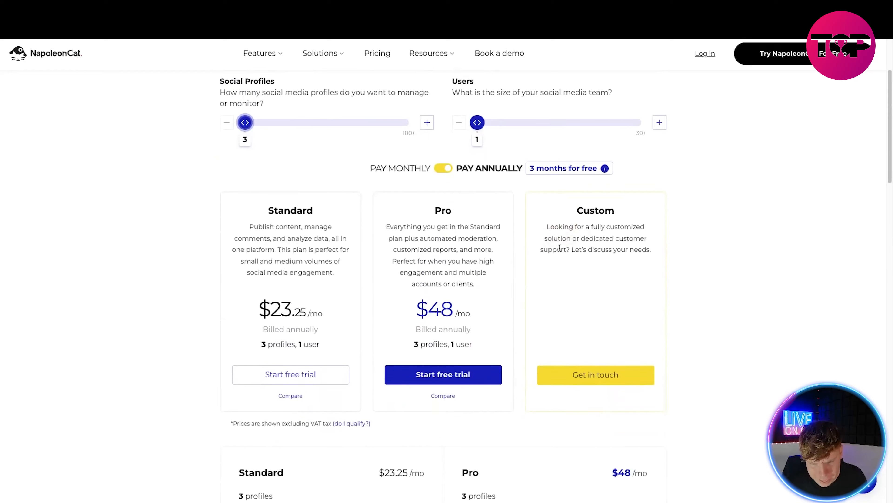
{"action": "scroll", "scroll_direction": "down", "scroll_amount": 3}
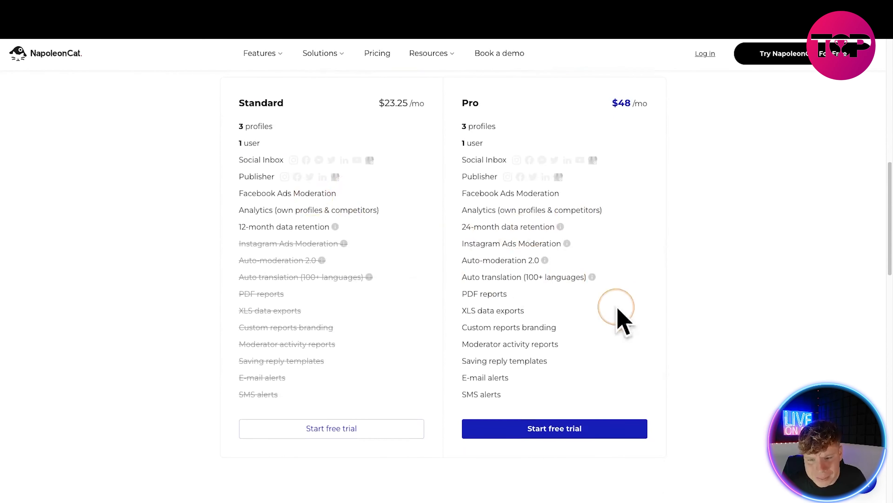
{"action": "mouse_move", "coordinate": [484, 295]}
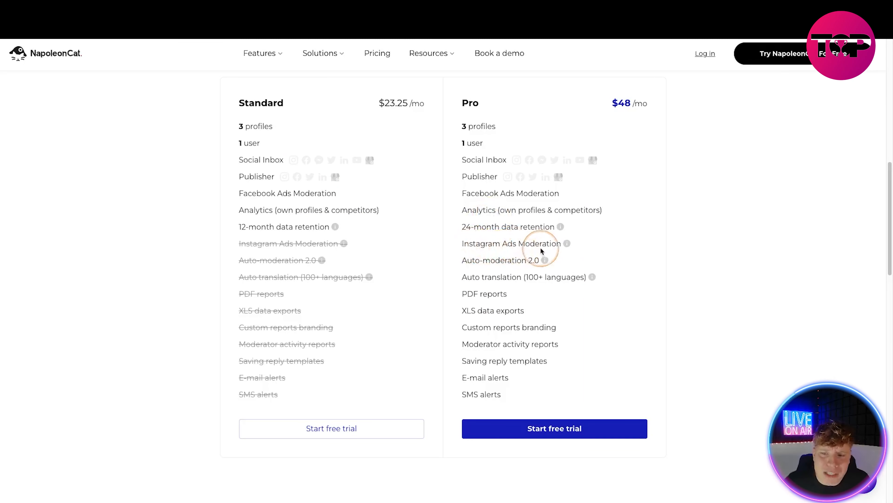
{"action": "mouse_move", "coordinate": [567, 243]}
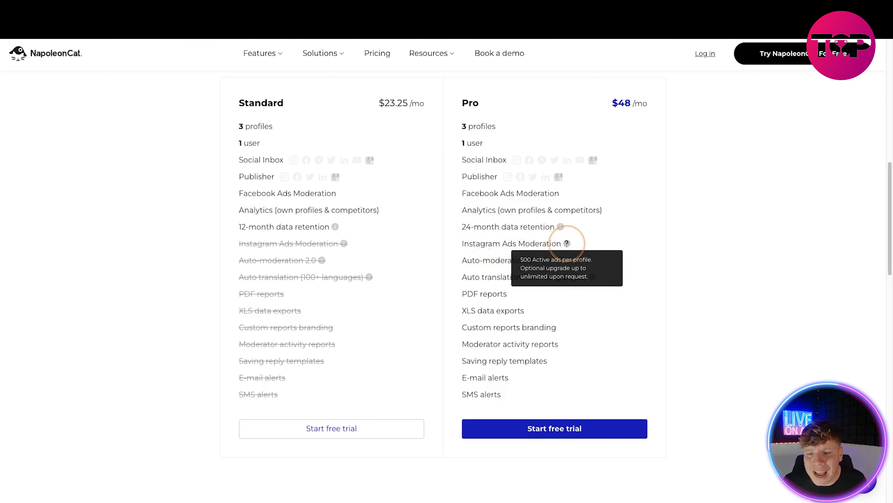
{"action": "mouse_move", "coordinate": [445, 288]}
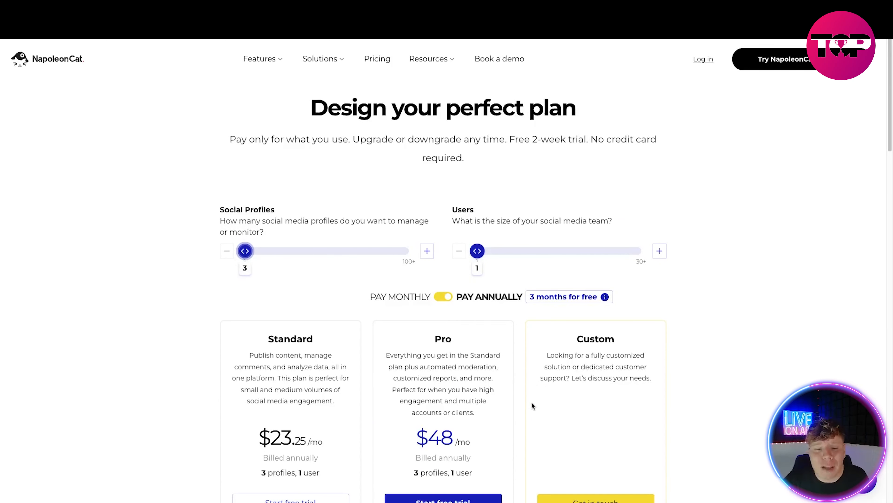
Set the Social Profiles slider to 30 and scroll to the updated Standard and Pro plan prices
{"action": "scroll", "scroll_direction": "down", "scroll_amount": 3}
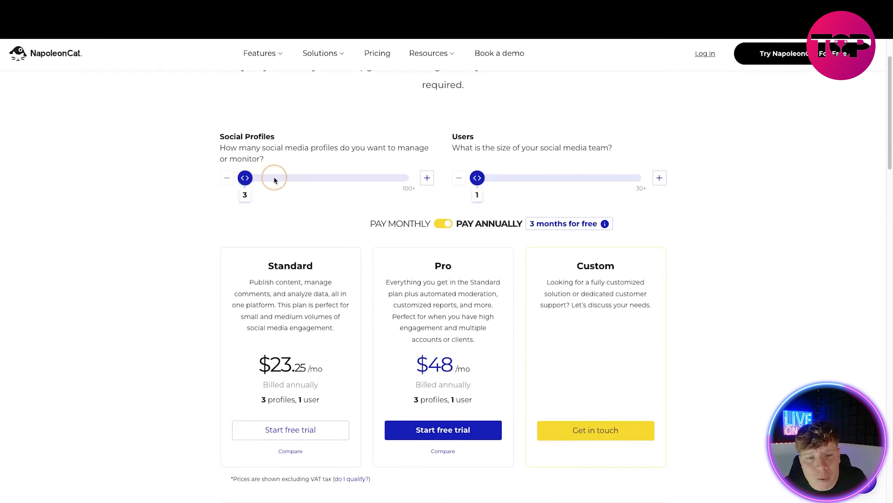
{"action": "left_click_drag", "start_coordinate": [245, 178], "coordinate": [289, 177]}
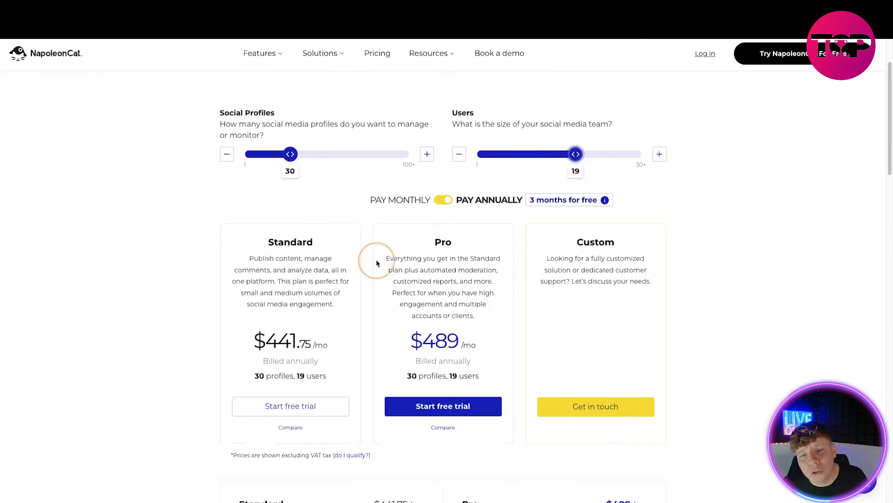
{"action": "scroll", "scroll_direction": "down", "scroll_amount": 3}
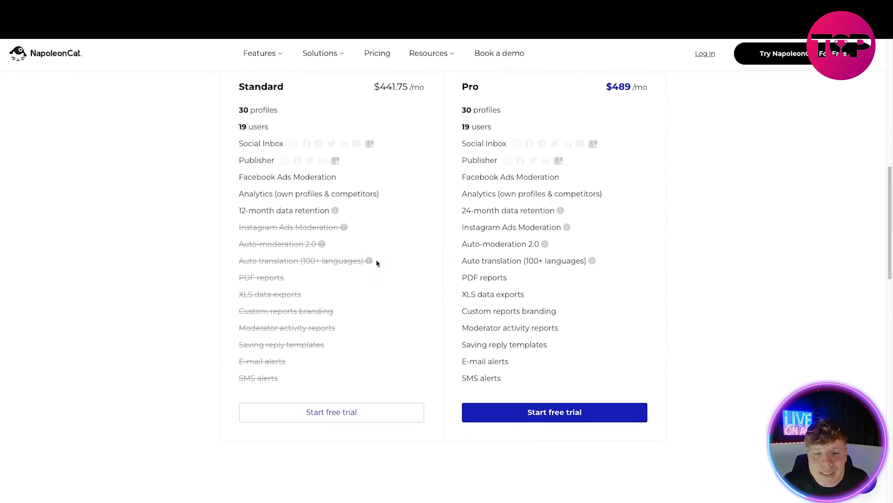